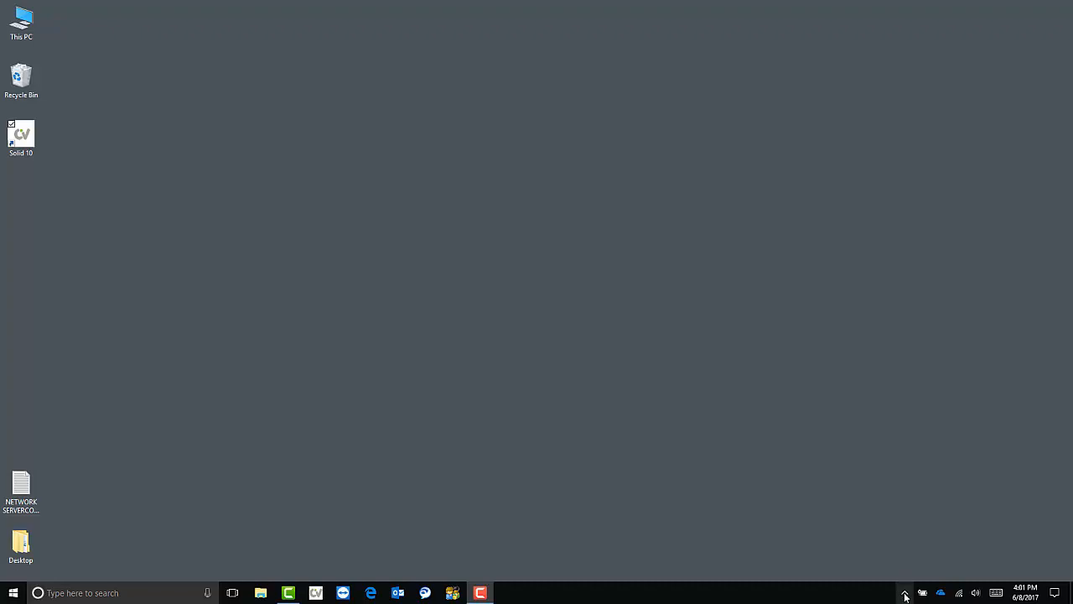
- Launch License Manager from its hidden system-tray icon
{"action": "left_click", "coordinate": [906, 593]}
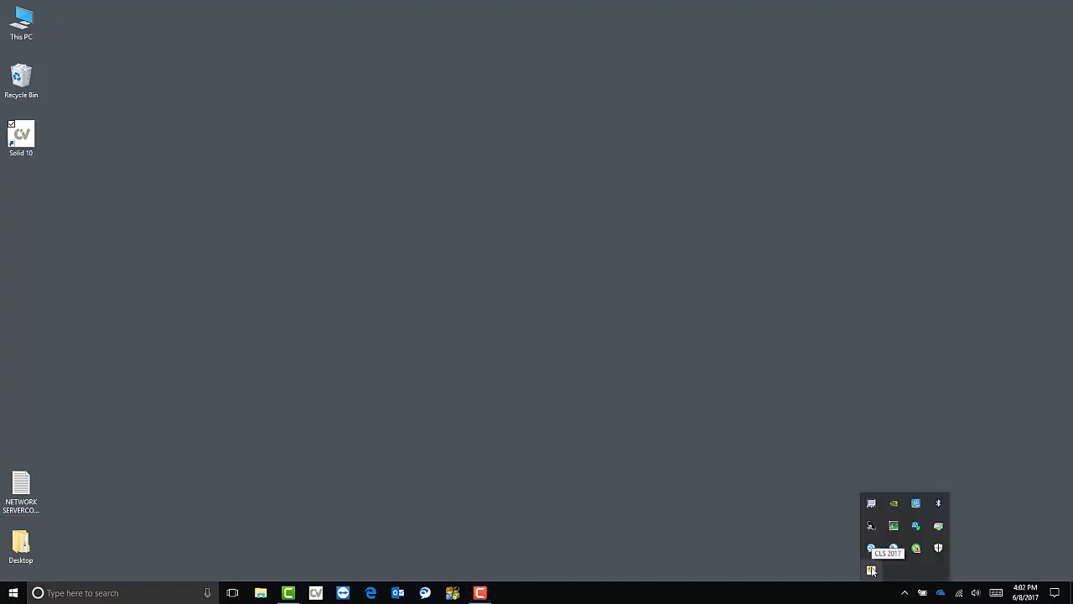
{"action": "left_click", "coordinate": [872, 570]}
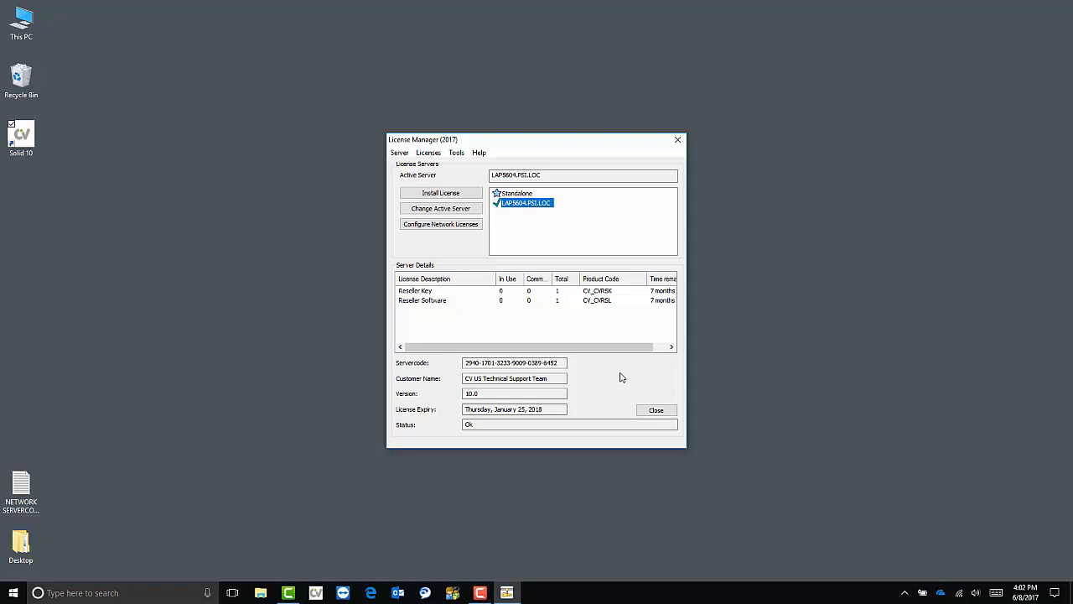
{"action": "mouse_move", "coordinate": [654, 375]}
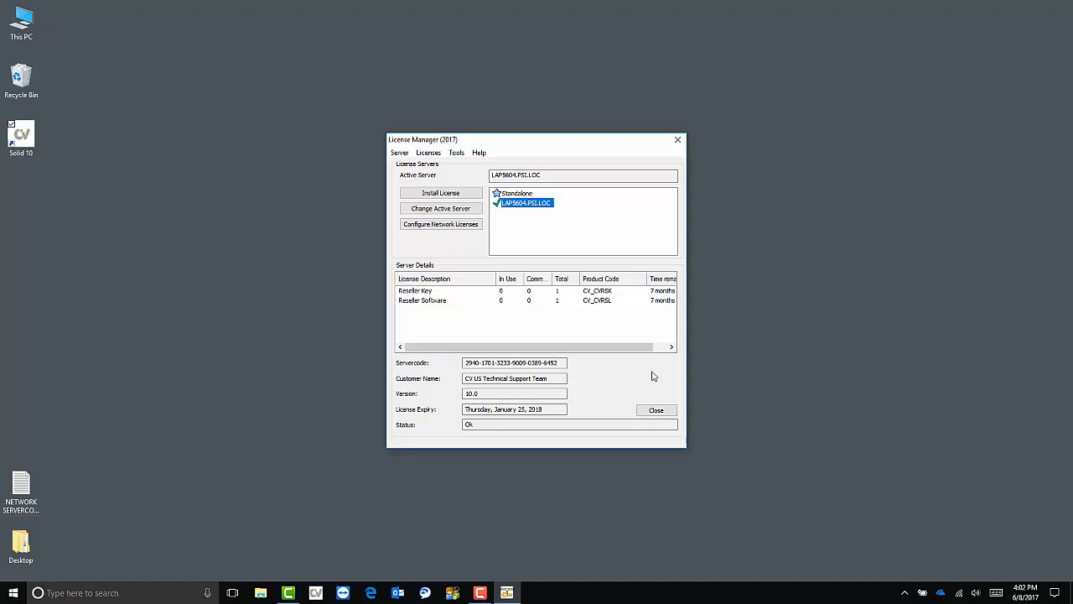
{"action": "mouse_move", "coordinate": [678, 349]}
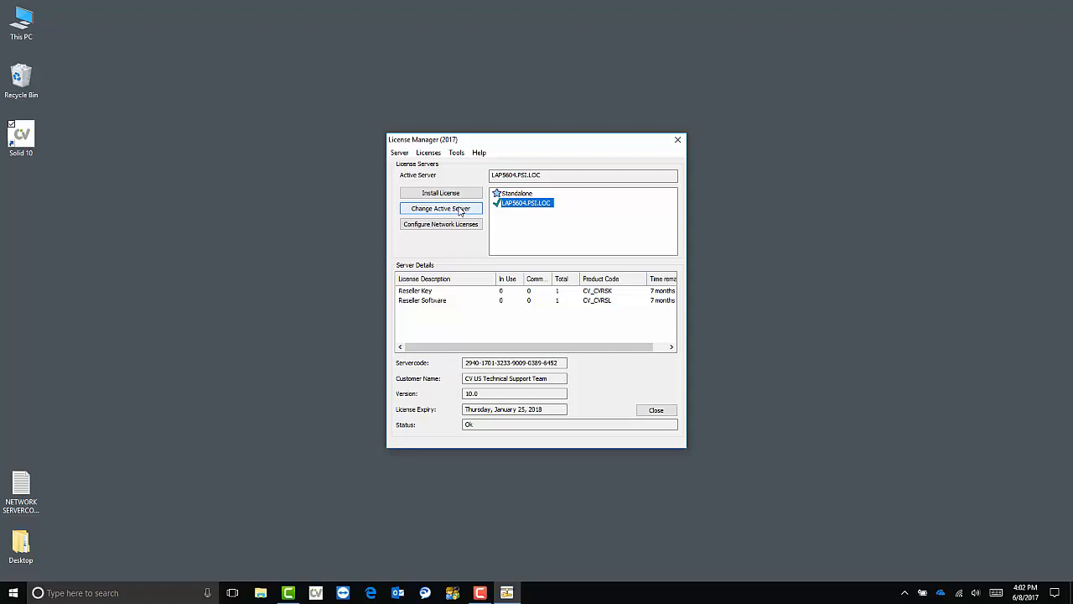
- Make the listed network server the active license server and bring up the server actions
{"action": "left_click", "coordinate": [440, 208]}
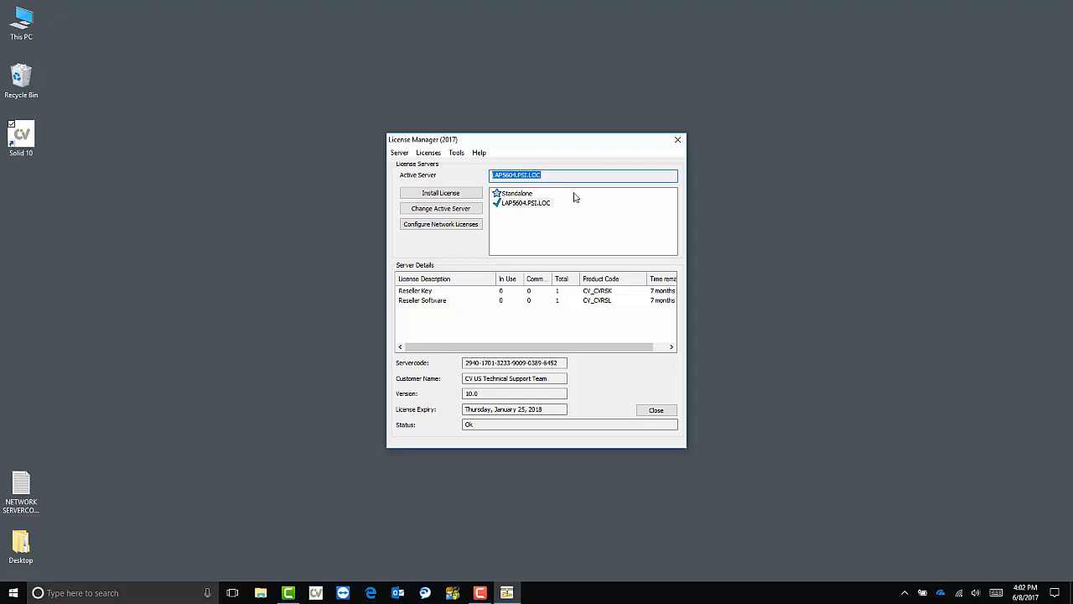
{"action": "left_click", "coordinate": [399, 153]}
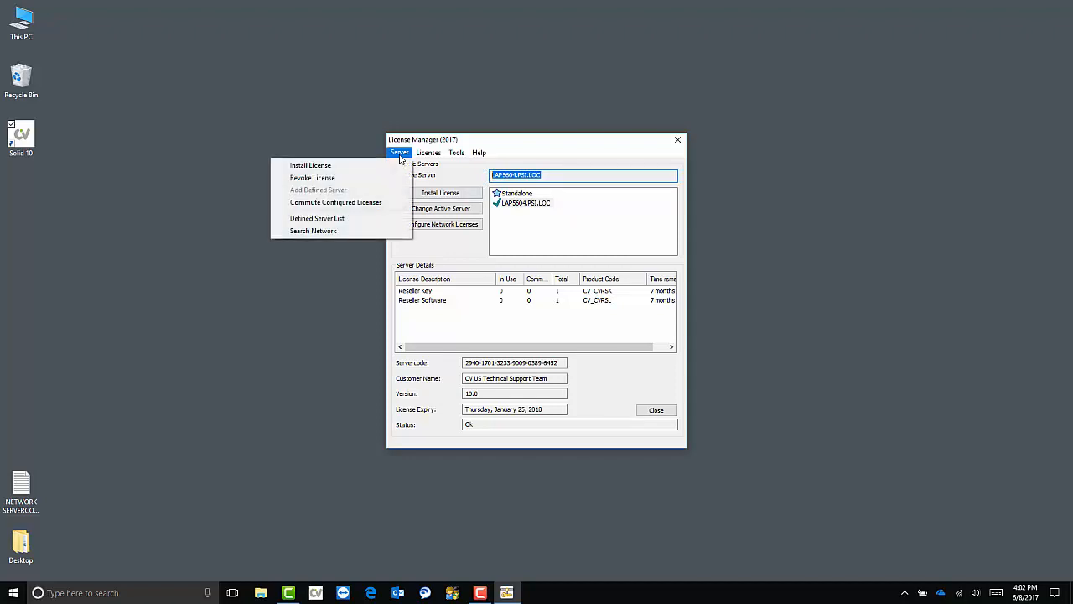
{"action": "mouse_move", "coordinate": [335, 231]}
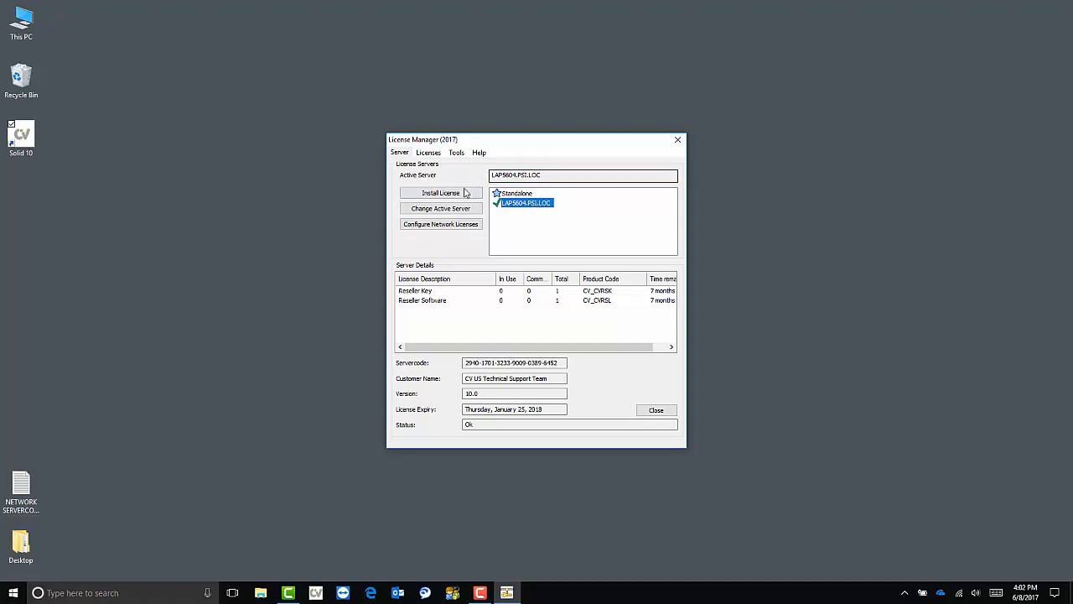
- Begin Install License, select the servercode, and continue to the Activate License page
{"action": "left_click", "coordinate": [399, 152]}
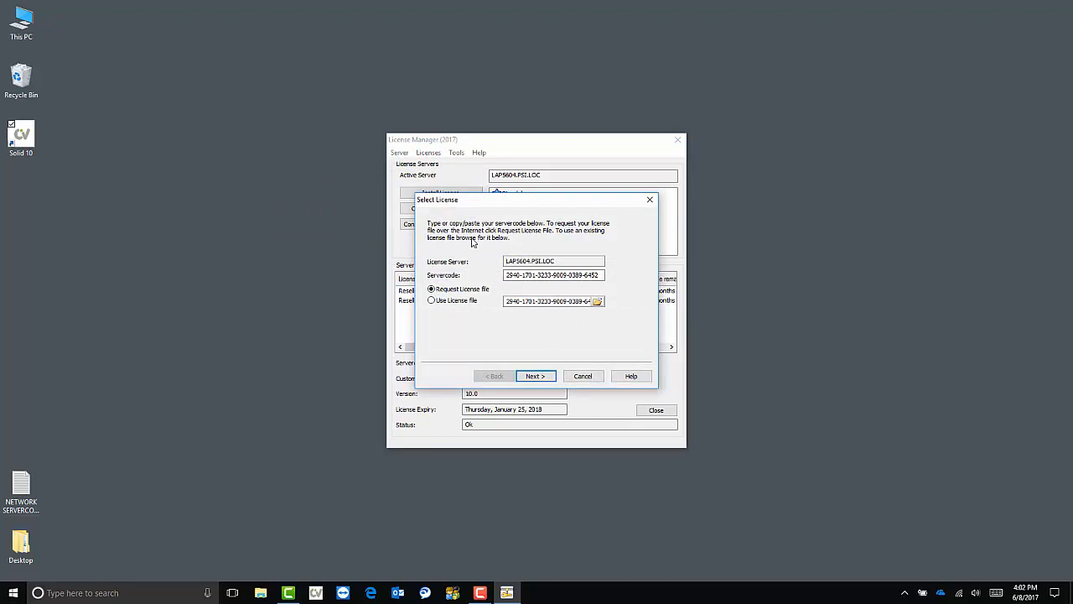
{"action": "mouse_move", "coordinate": [480, 255]}
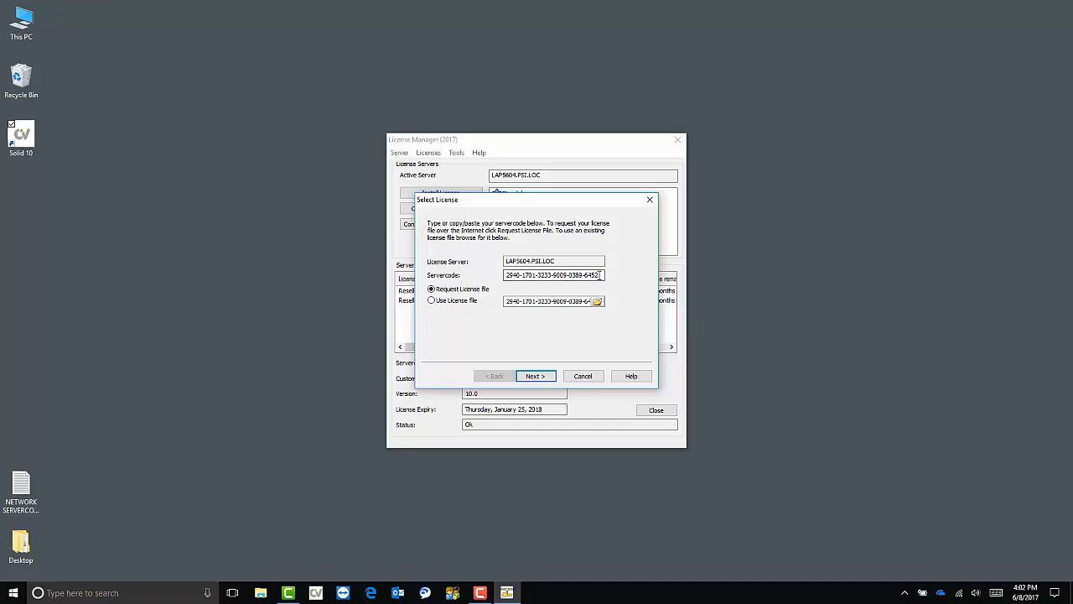
{"action": "triple_click", "coordinate": [552, 275]}
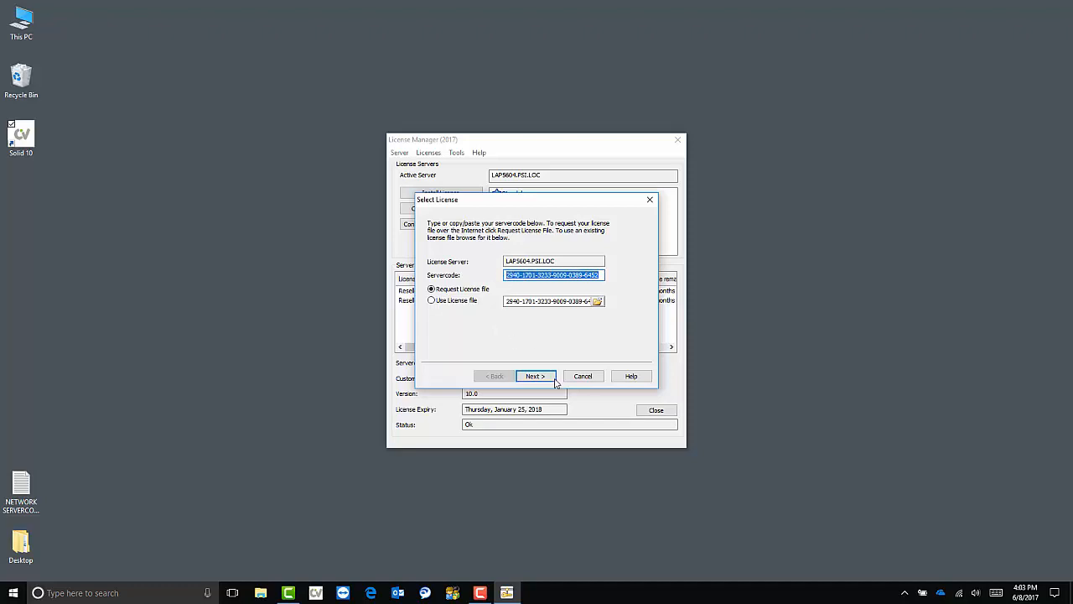
{"action": "left_click", "coordinate": [535, 375]}
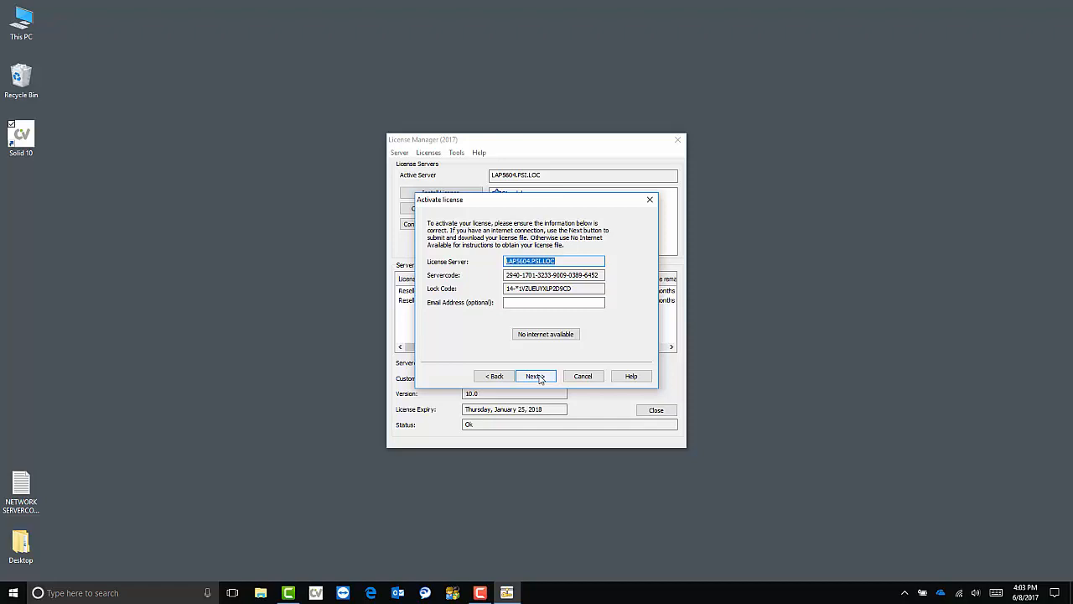
{"action": "left_click", "coordinate": [547, 334]}
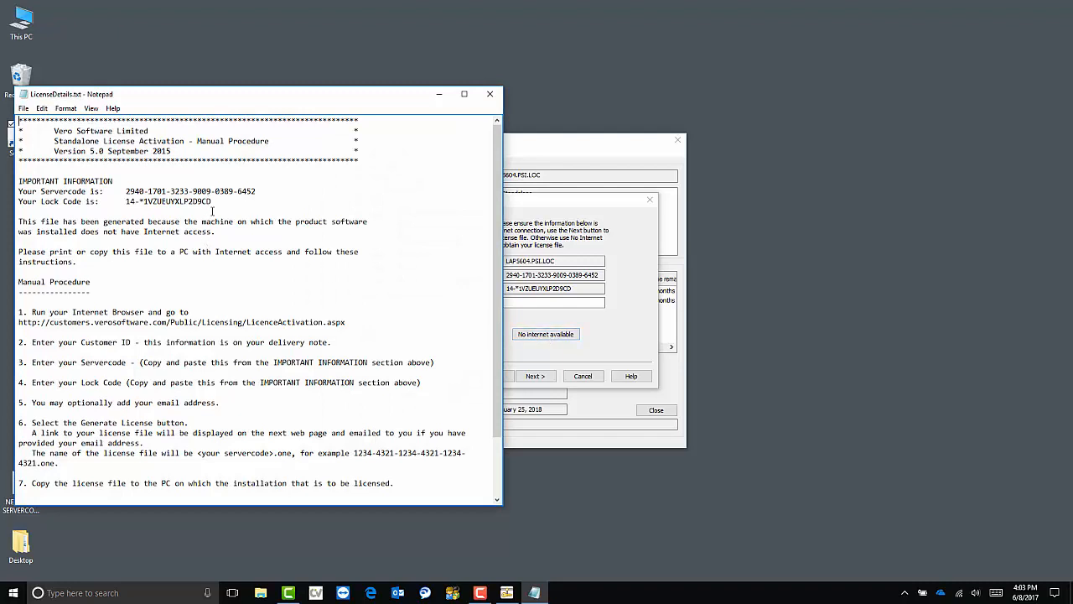
{"action": "scroll", "scroll_direction": "down", "scroll_amount": 3}
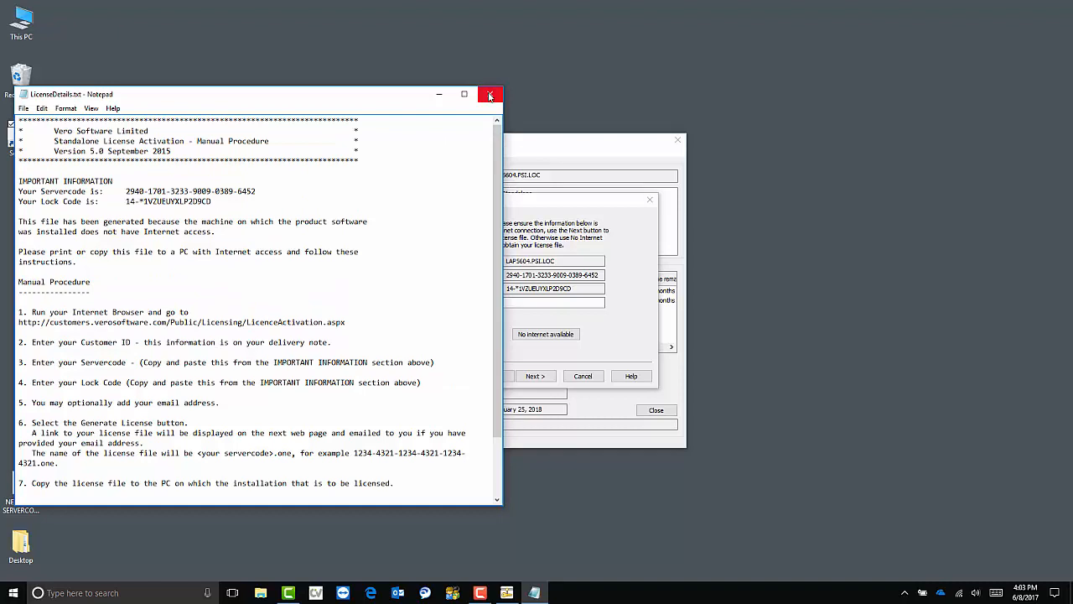
{"action": "left_click", "coordinate": [490, 94]}
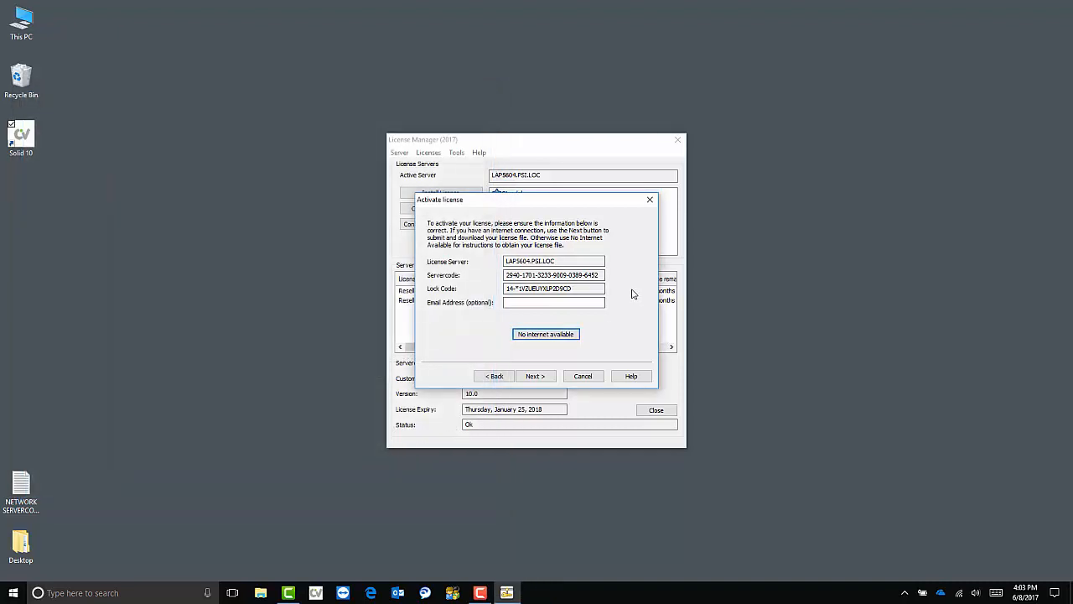
- Confirm the lock code and finish the license installation, acknowledging the success message
{"action": "left_click", "coordinate": [553, 275]}
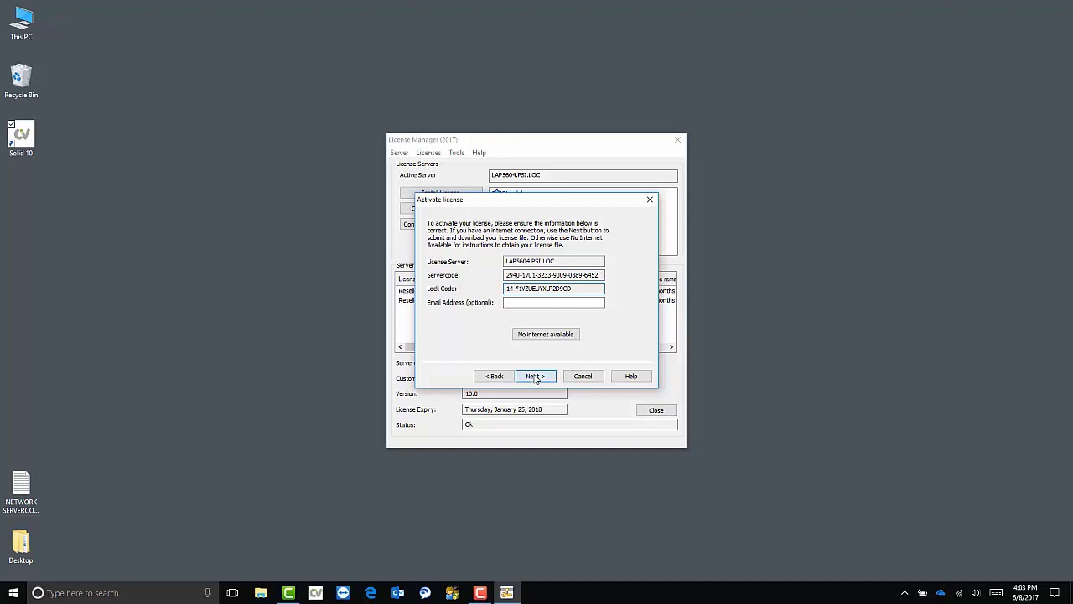
{"action": "left_click", "coordinate": [533, 375]}
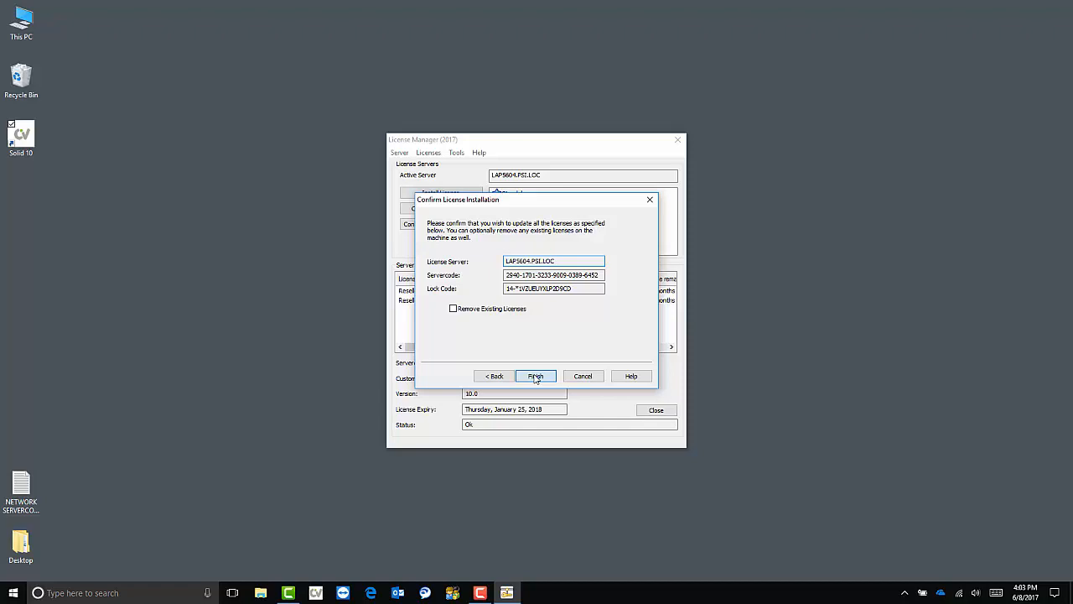
{"action": "left_click", "coordinate": [535, 376]}
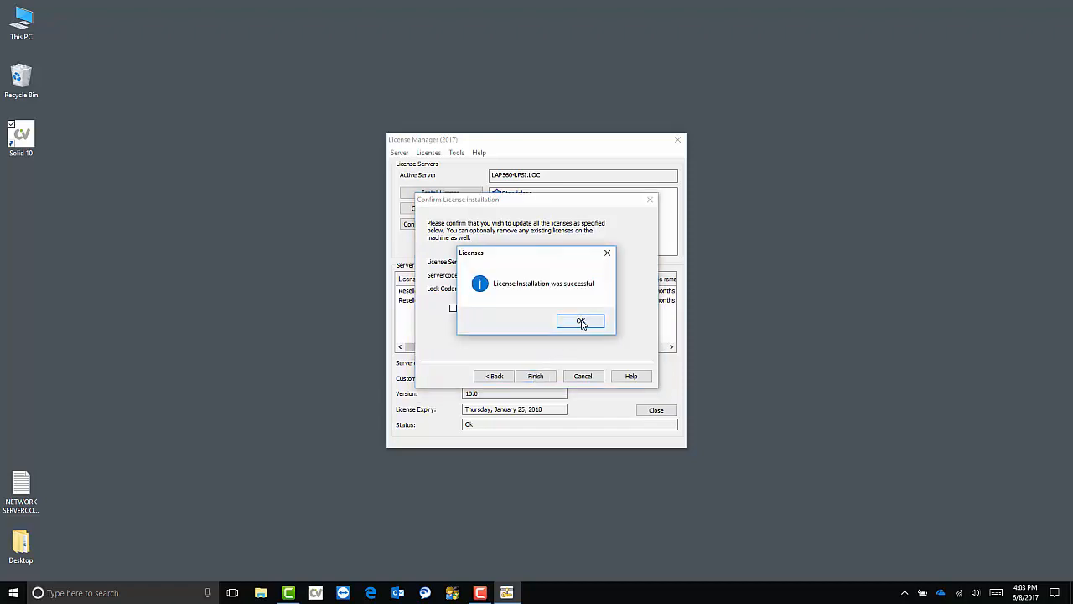
{"action": "left_click", "coordinate": [580, 322]}
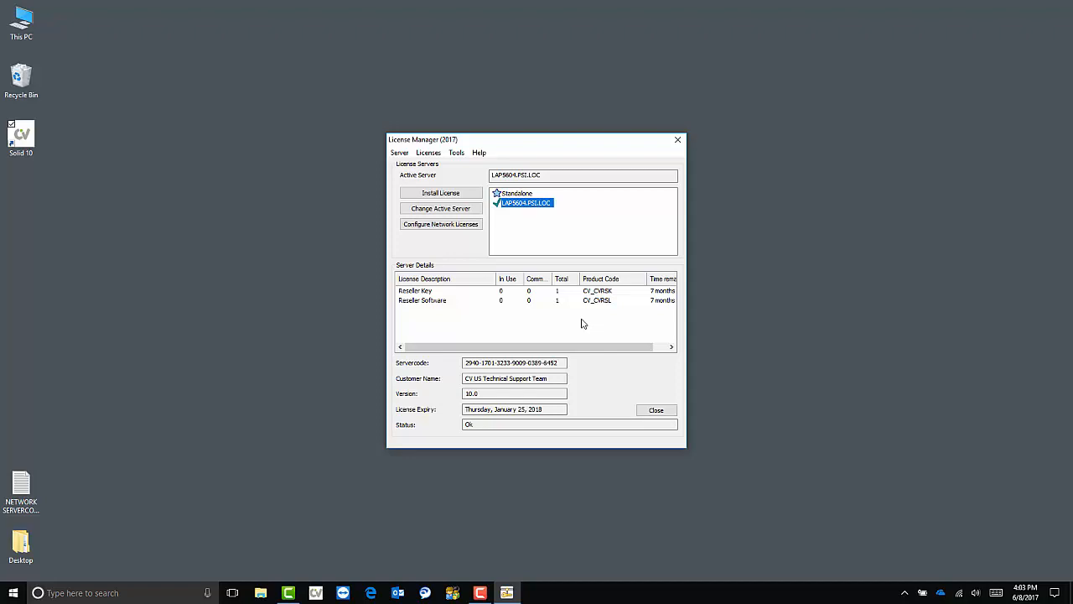
{"action": "mouse_move", "coordinate": [461, 228]}
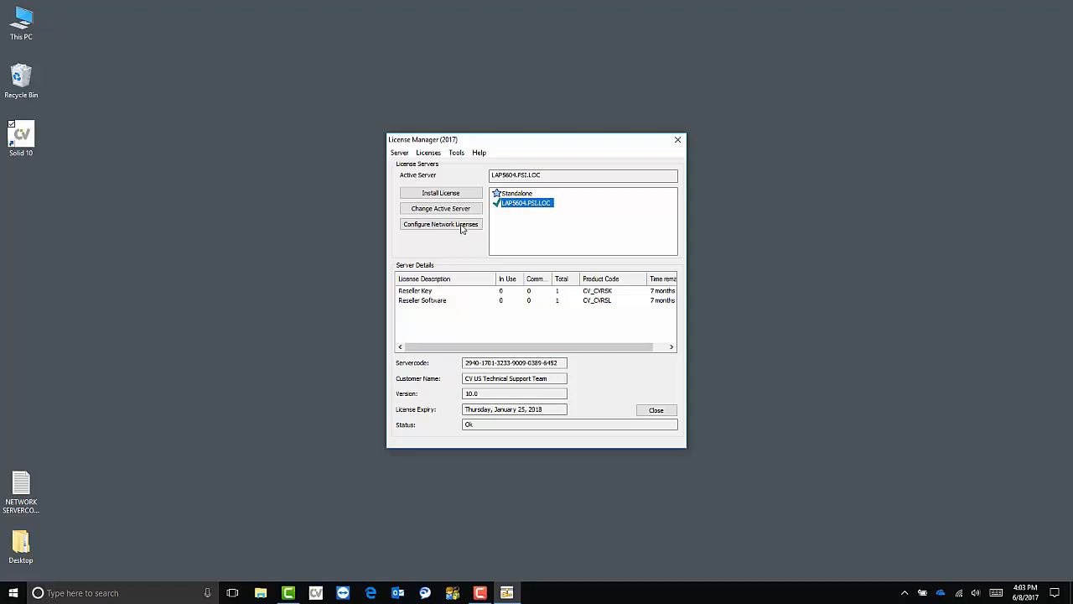
- In Configure Network Licenses, mark the Reseller Software module as Reserved
{"action": "left_click", "coordinate": [439, 225]}
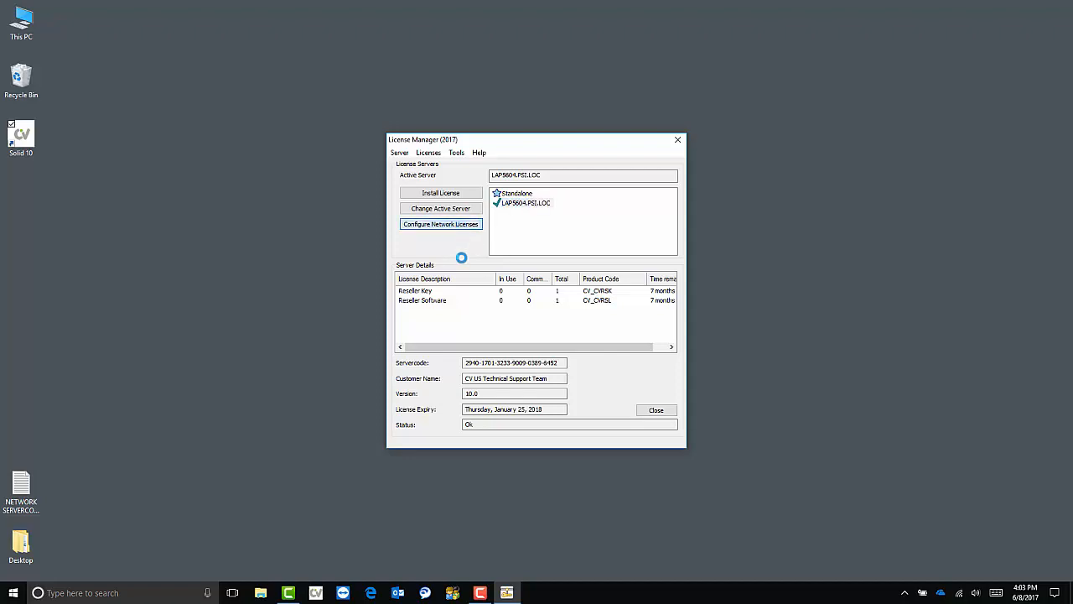
{"action": "left_click", "coordinate": [440, 225]}
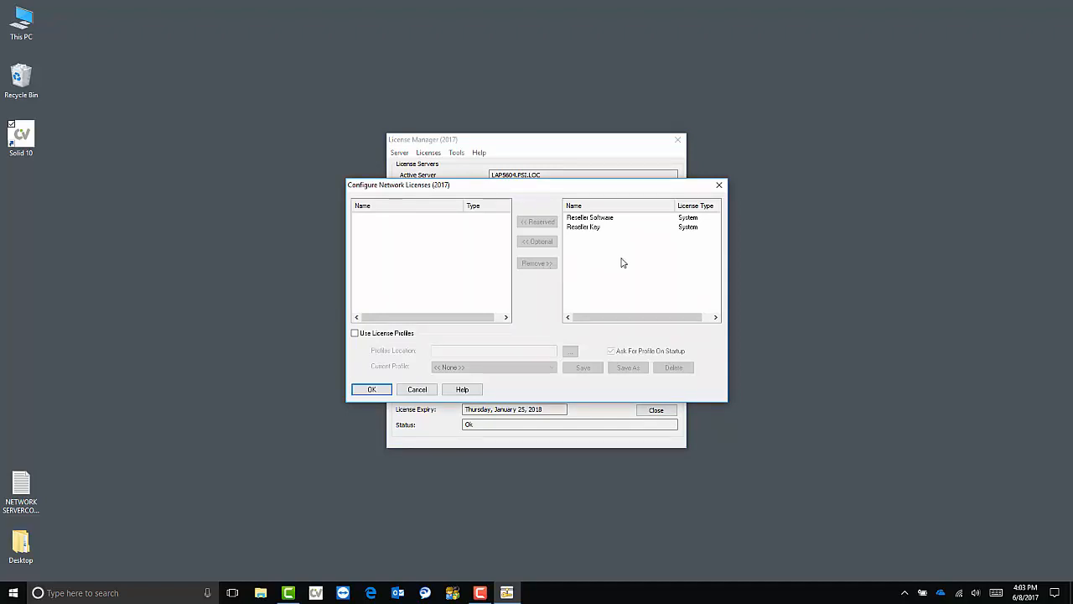
{"action": "mouse_move", "coordinate": [611, 224]}
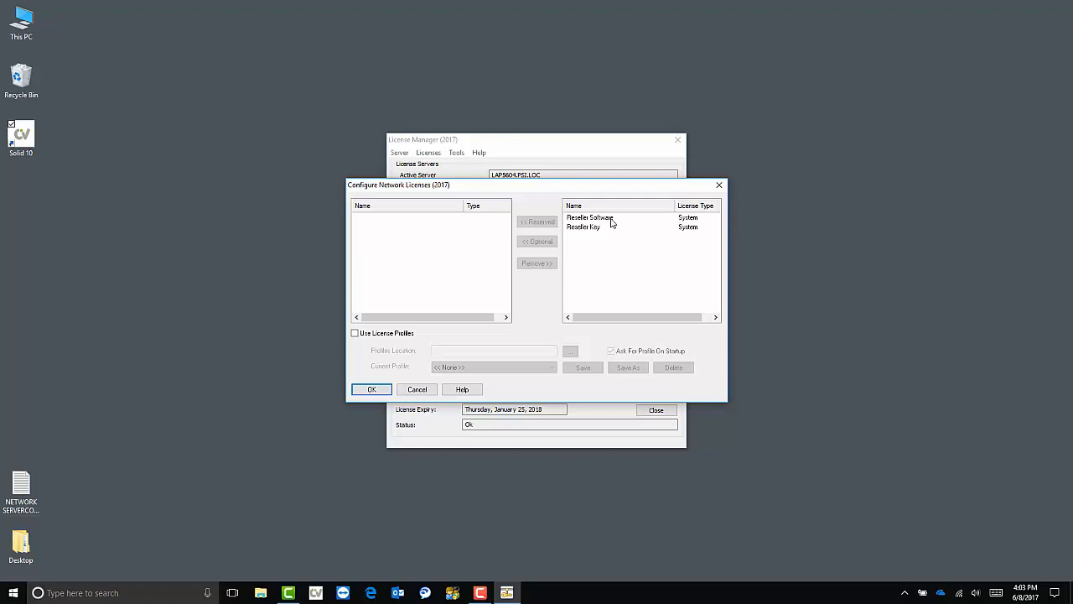
{"action": "left_click", "coordinate": [536, 222]}
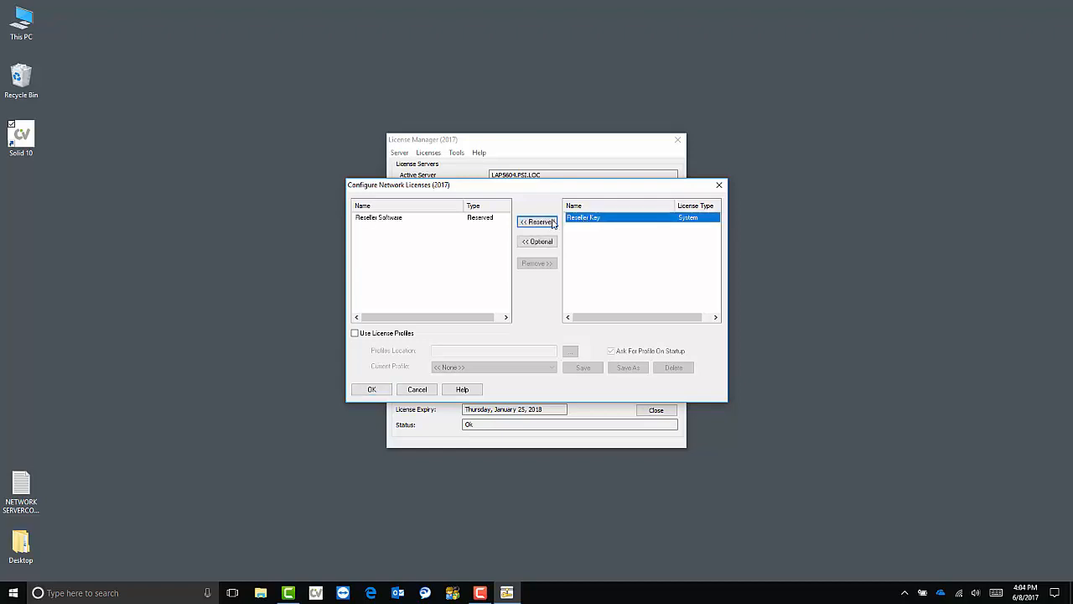
{"action": "left_click", "coordinate": [537, 221]}
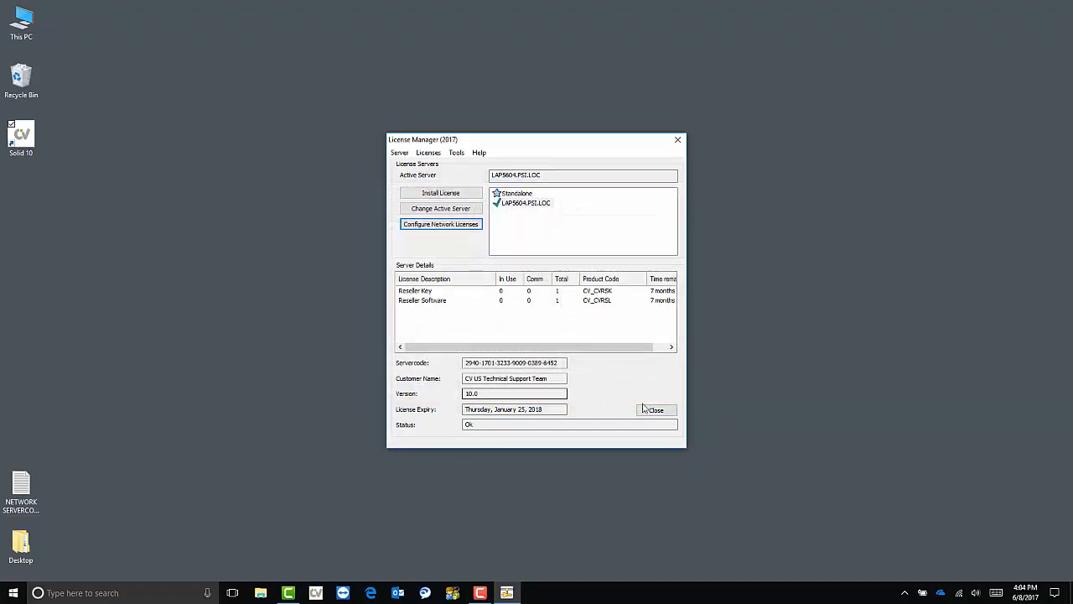
- Close License Manager and launch Solid 10 from its desktop shortcut
{"action": "left_click", "coordinate": [656, 409]}
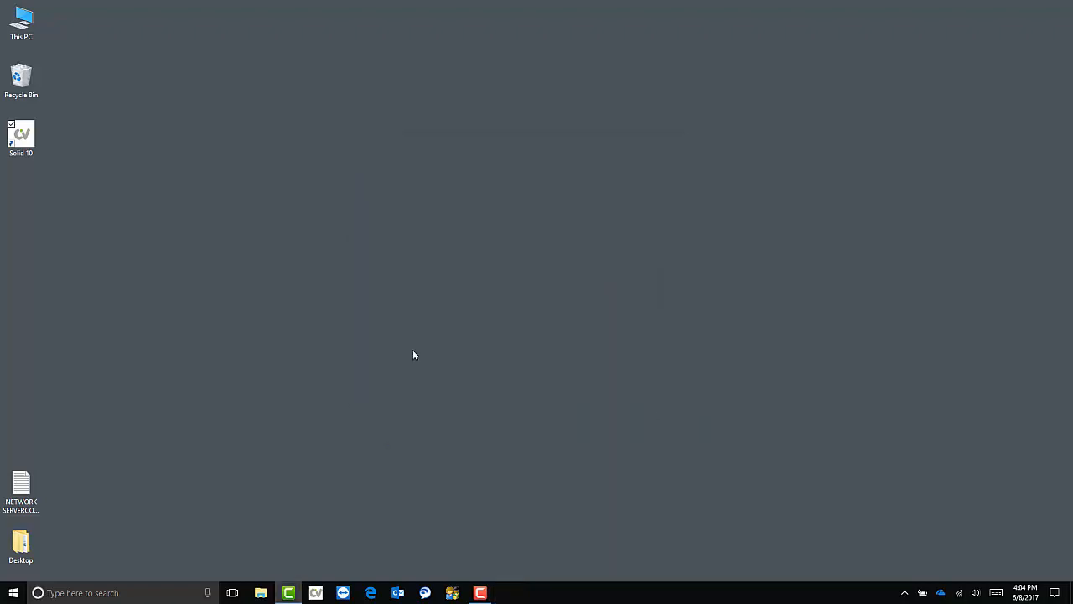
{"action": "left_click", "coordinate": [20, 137]}
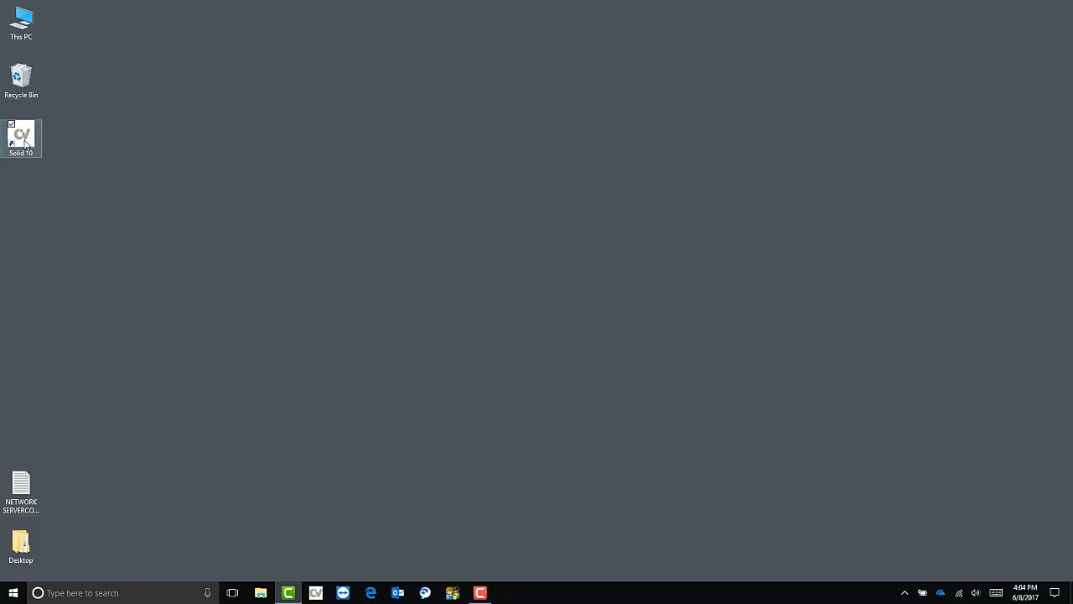